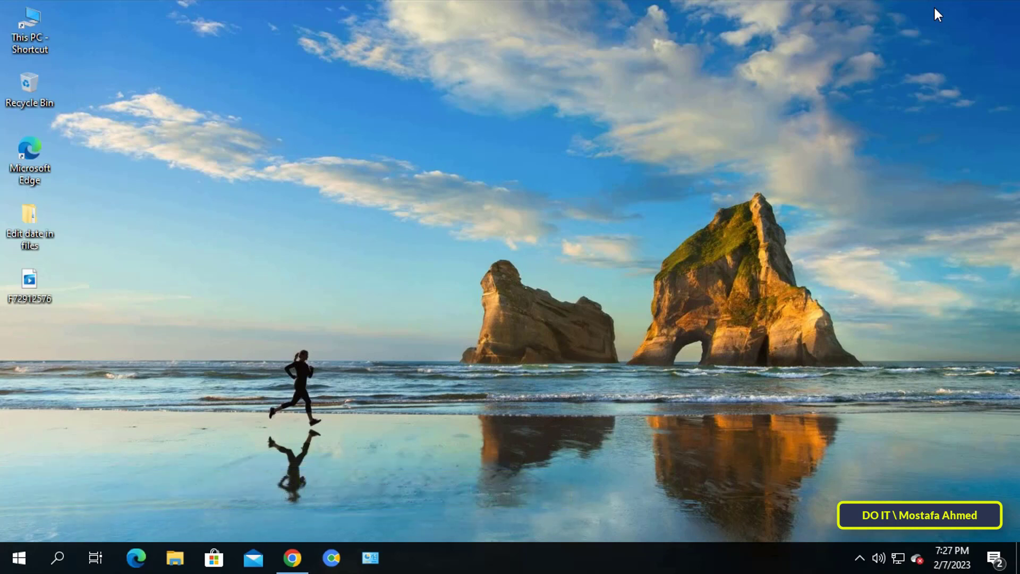
# Attempt a Google sign-in with the saved account, getting a Wrong password error
pyautogui.click(291, 559)
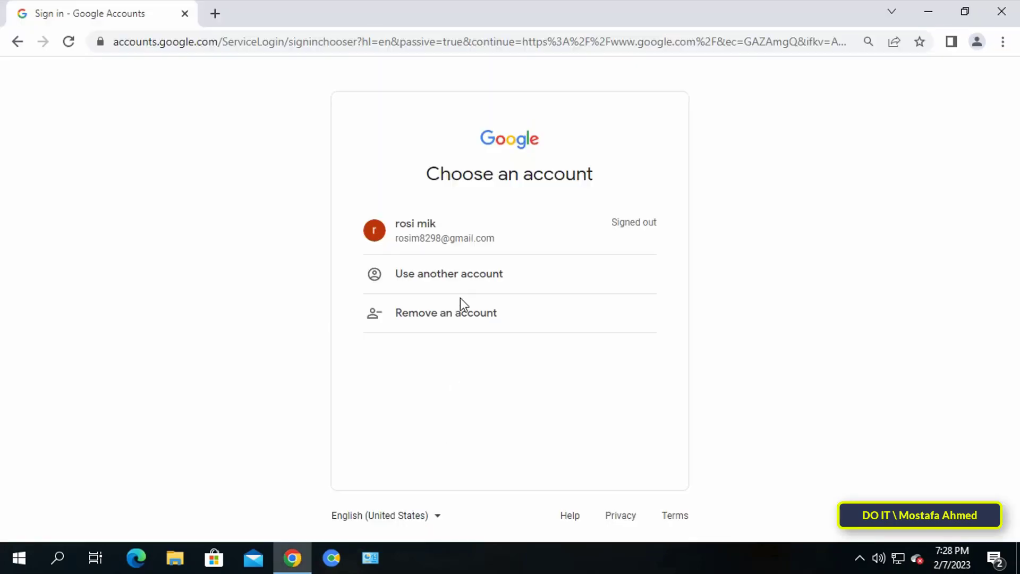
pyautogui.click(428, 229)
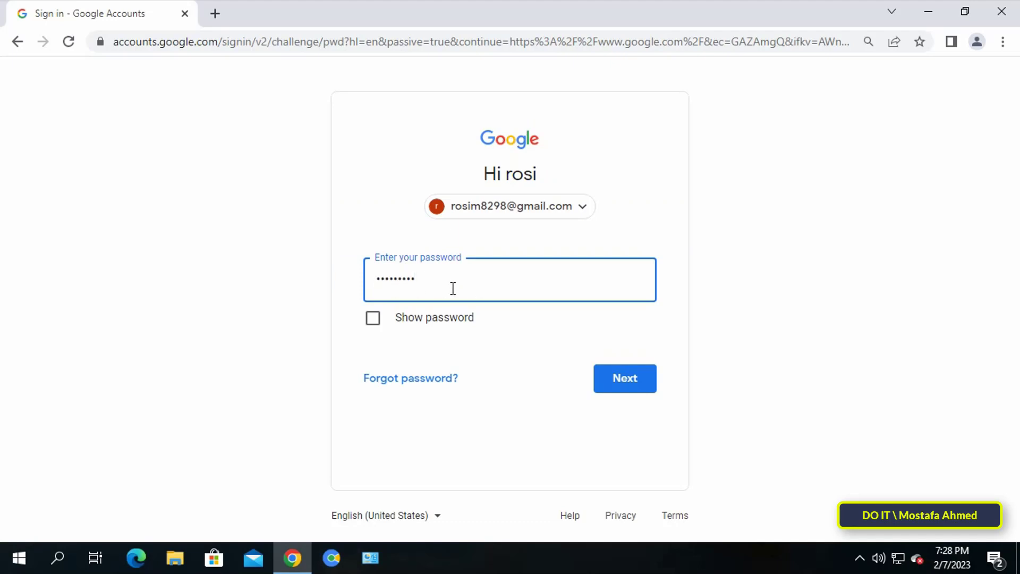
pyautogui.click(625, 378)
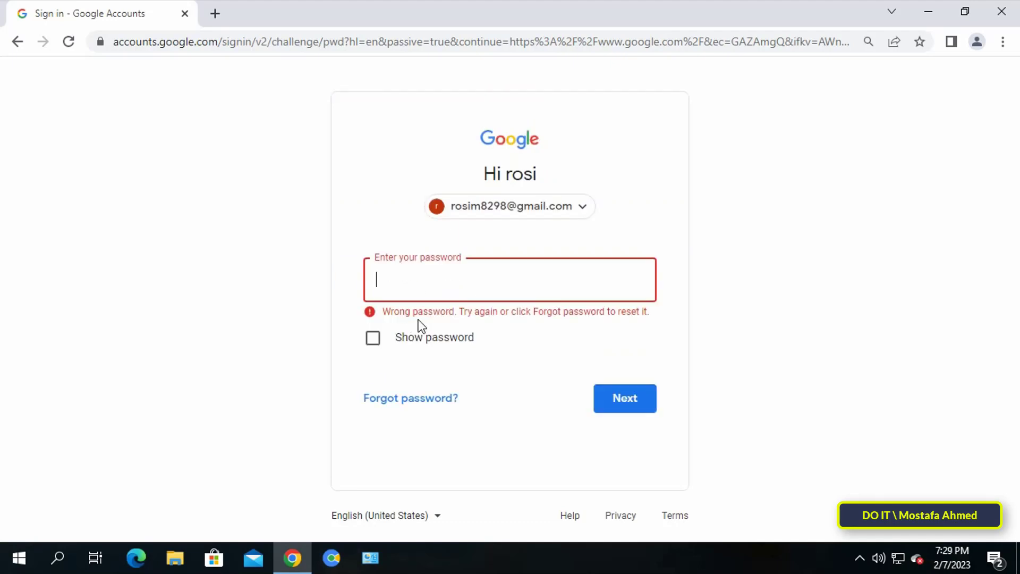
pyautogui.moveTo(552, 361)
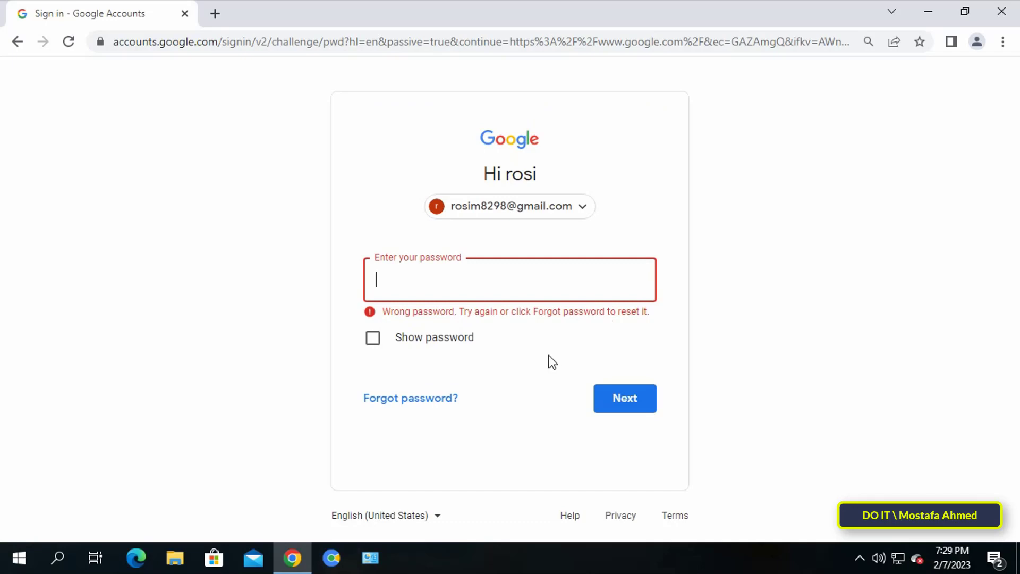
pyautogui.moveTo(1010, 68)
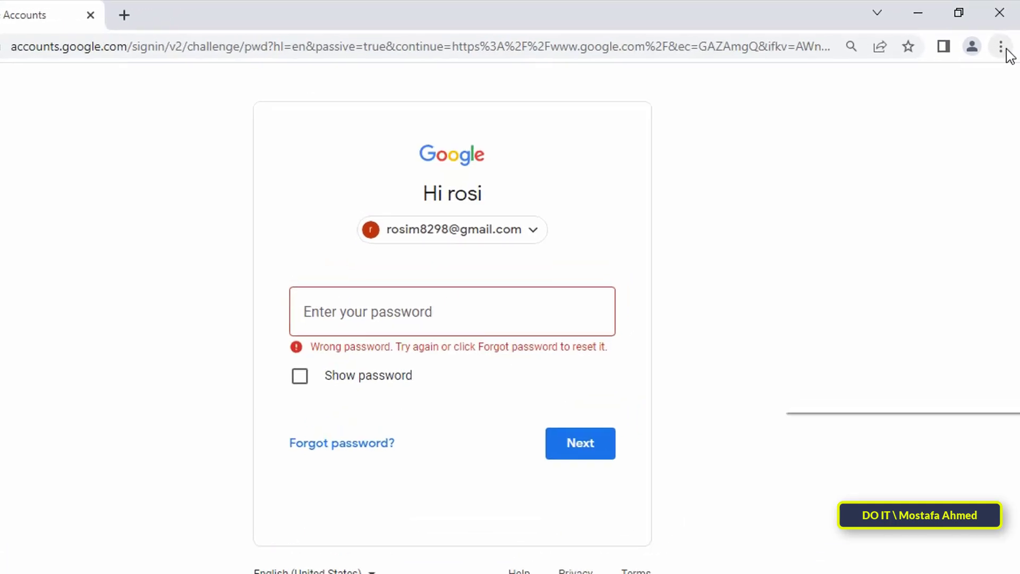
# Bring up Chrome Settings from the three-dot menu and close the failed sign-in tab
pyautogui.click(998, 45)
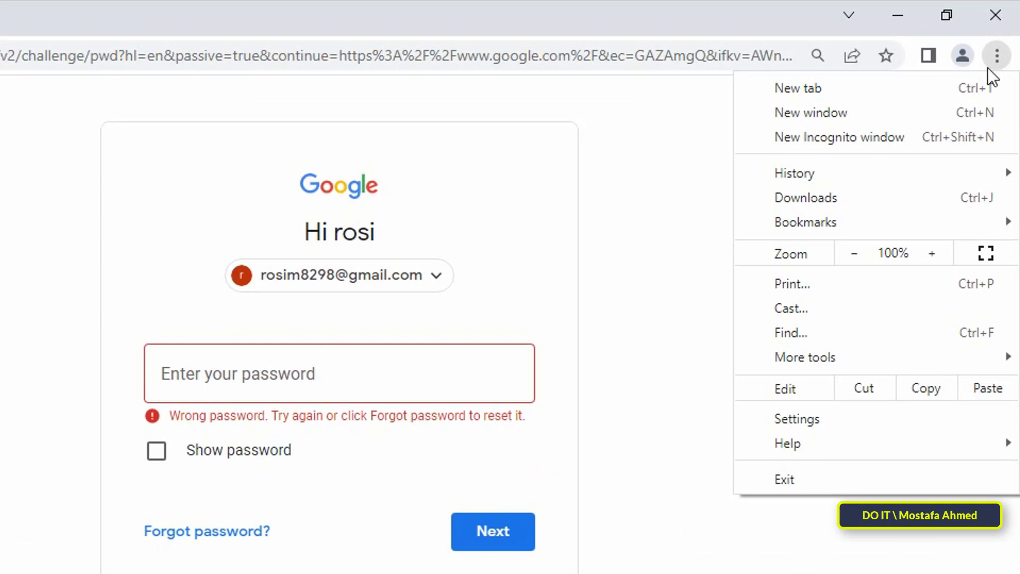
pyautogui.moveTo(784, 434)
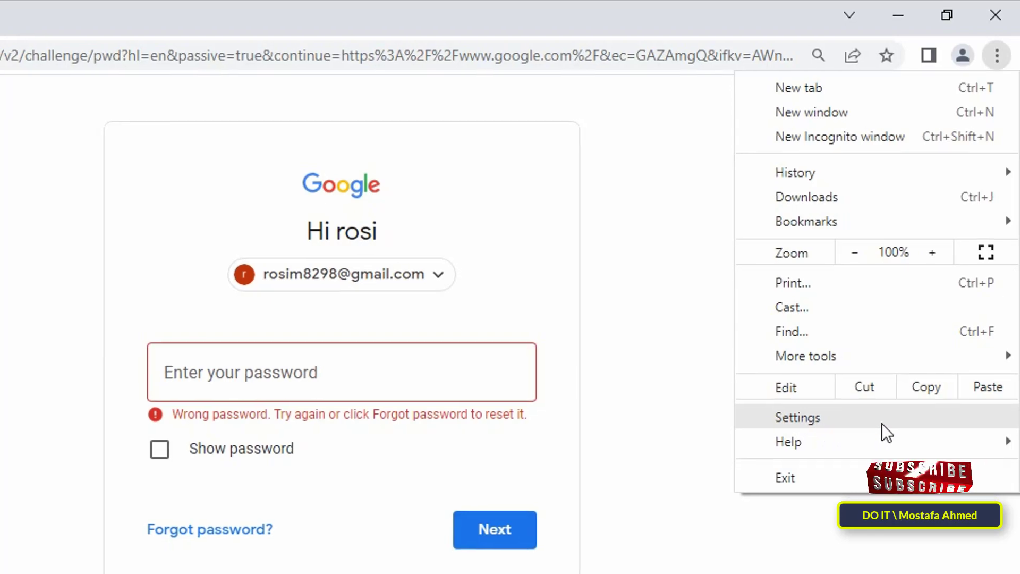
pyautogui.click(796, 417)
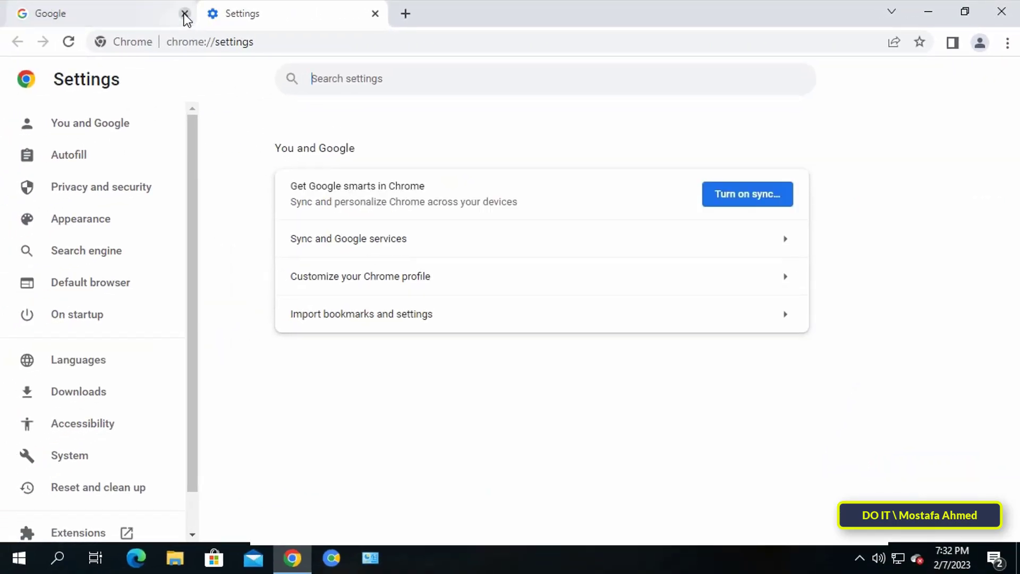
pyautogui.click(184, 14)
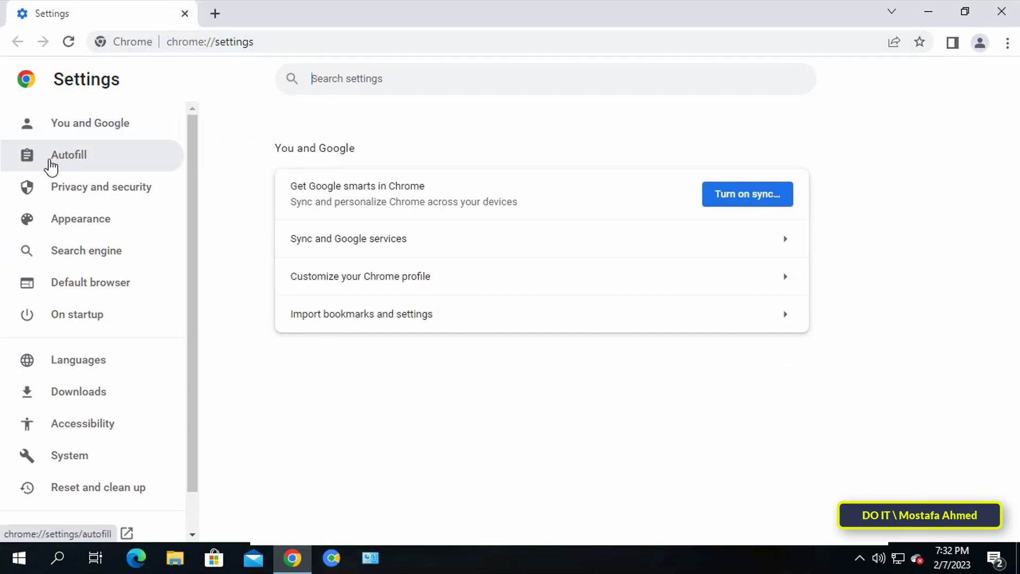
# Go to Autofill > Password Manager and locate the saved google.com login in Saved Passwords
pyautogui.click(68, 156)
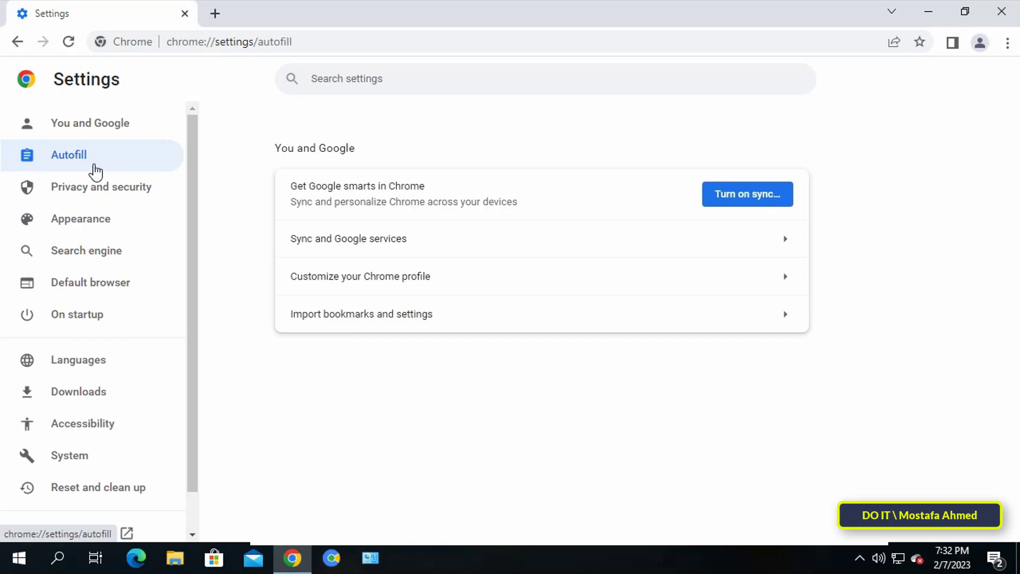
pyautogui.click(68, 155)
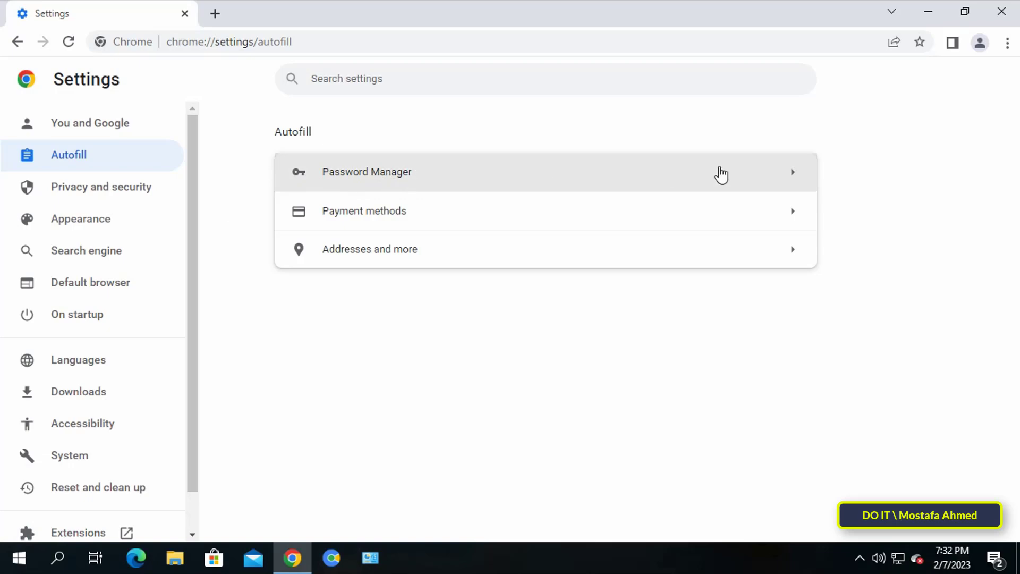
pyautogui.click(367, 172)
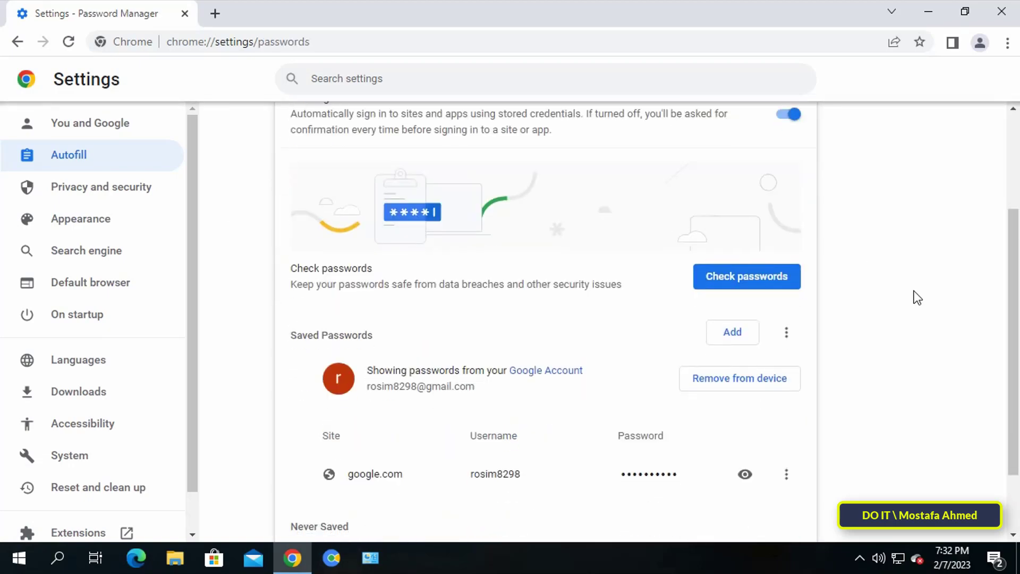
pyautogui.scroll(-3)
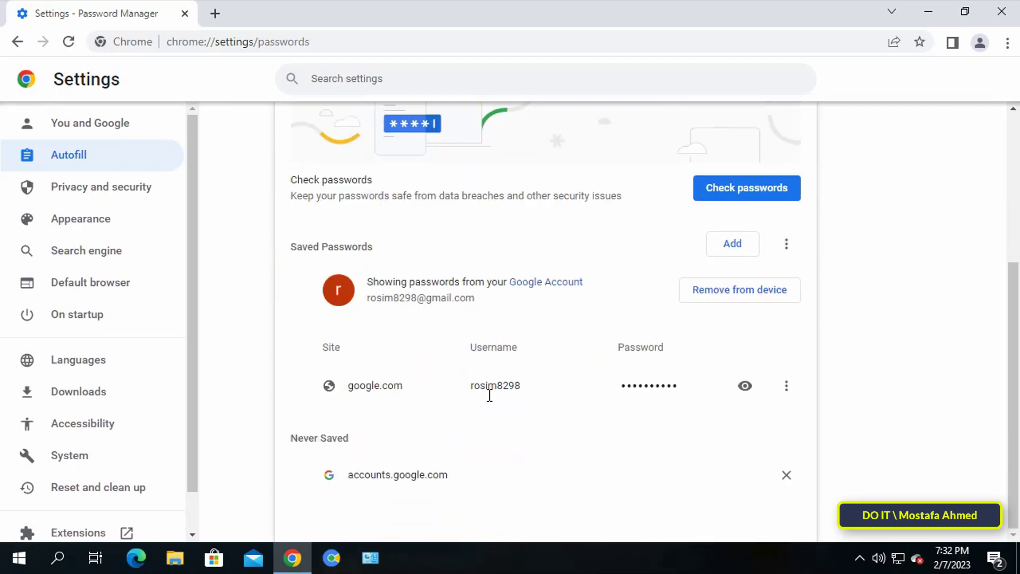
pyautogui.doubleClick(495, 385)
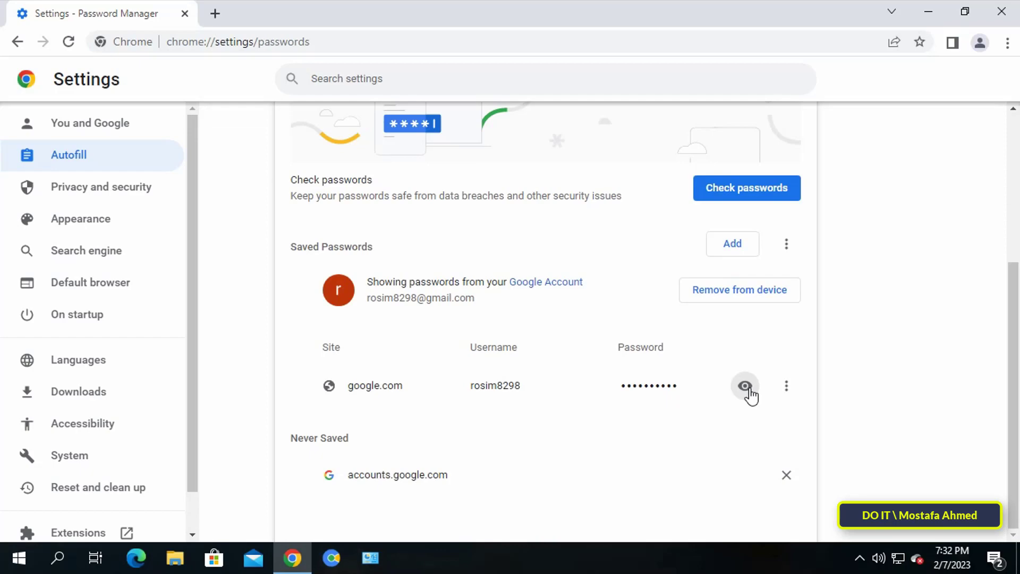
# Reveal the google.com password via the eye icon, confirming the Windows credential prompt
pyautogui.click(745, 386)
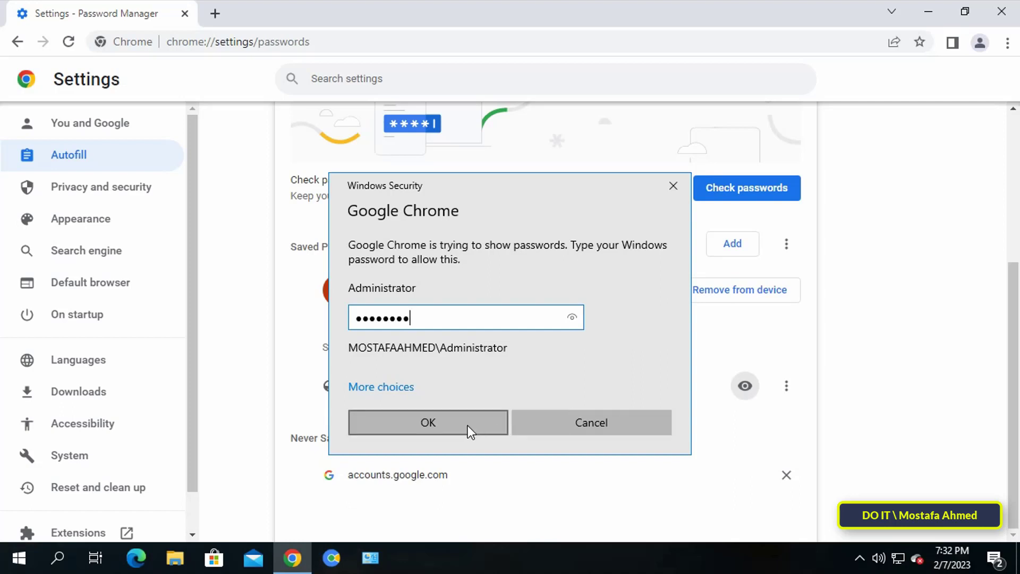
pyautogui.click(427, 422)
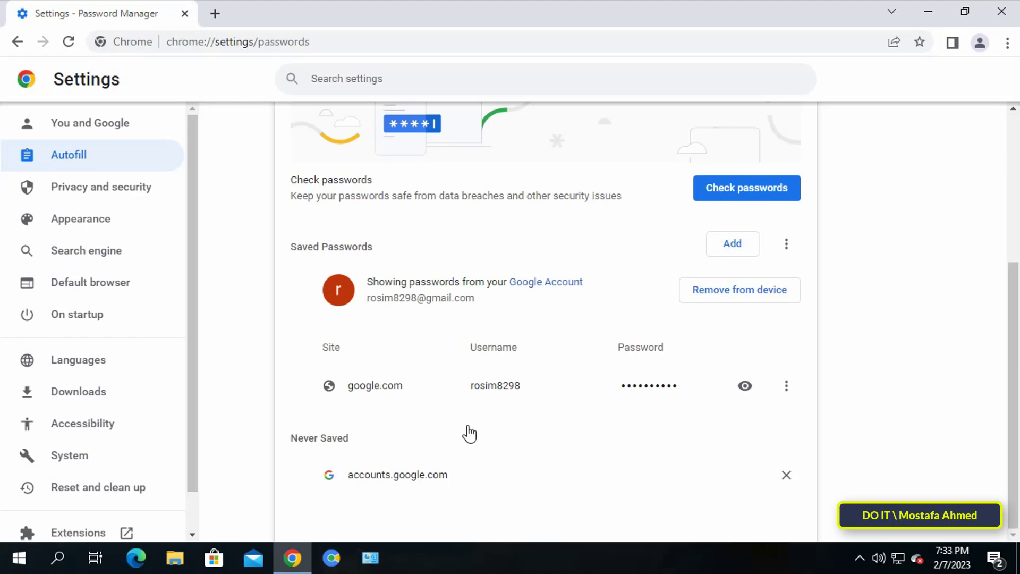
pyautogui.click(744, 385)
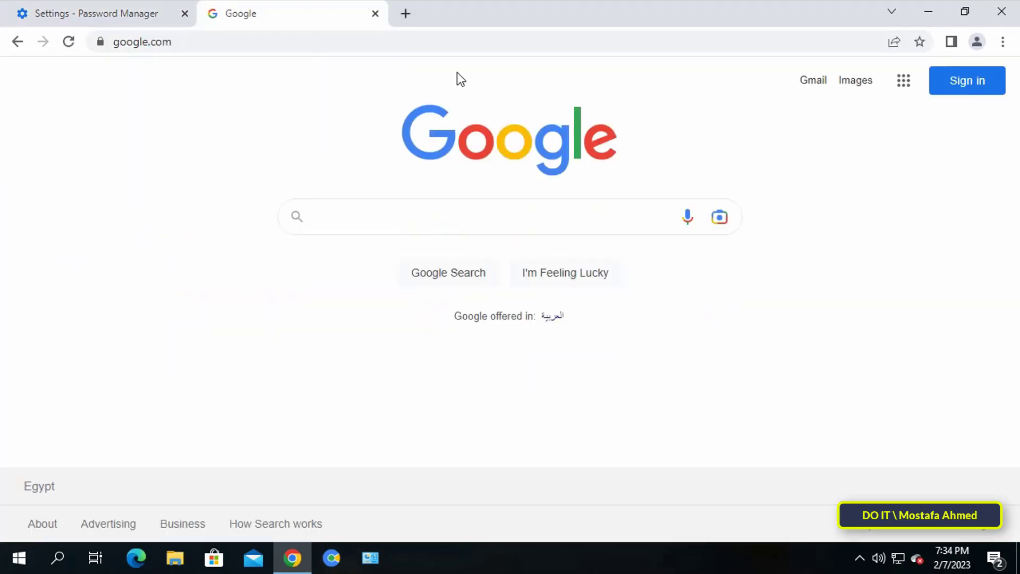
# Sign in to the Google account with the revealed password and show the Google apps list
pyautogui.click(967, 81)
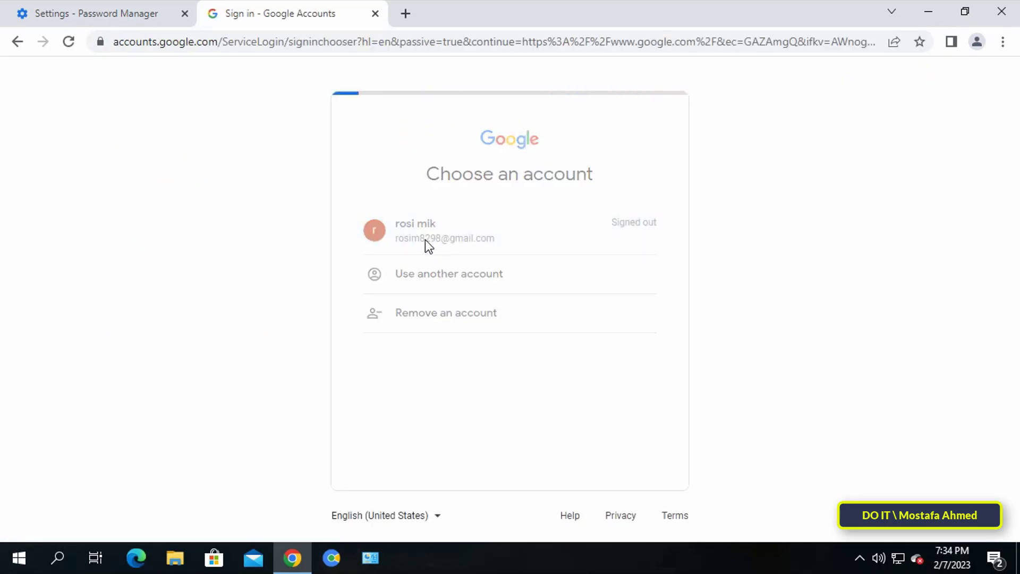
pyautogui.click(445, 230)
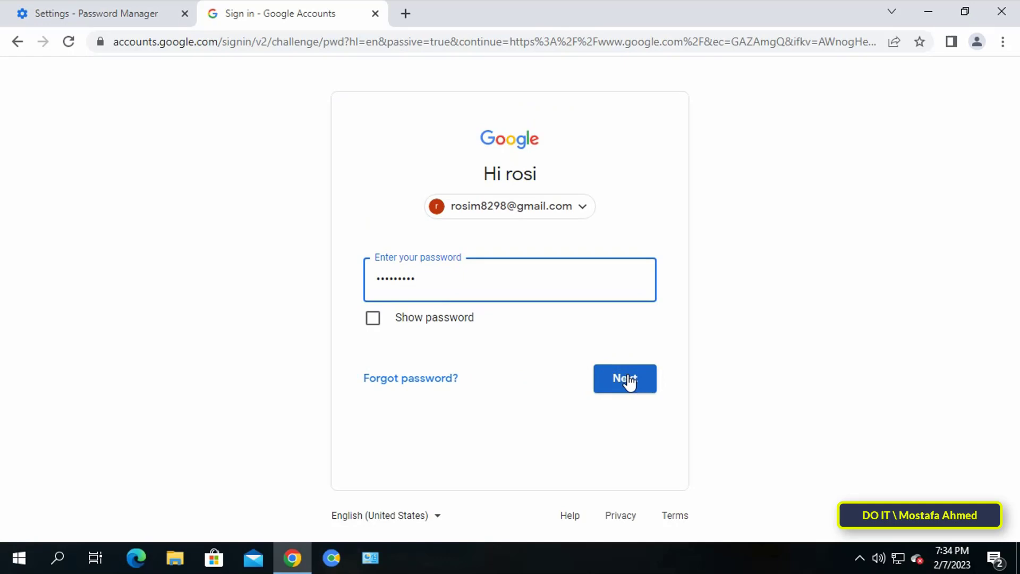
pyautogui.click(625, 378)
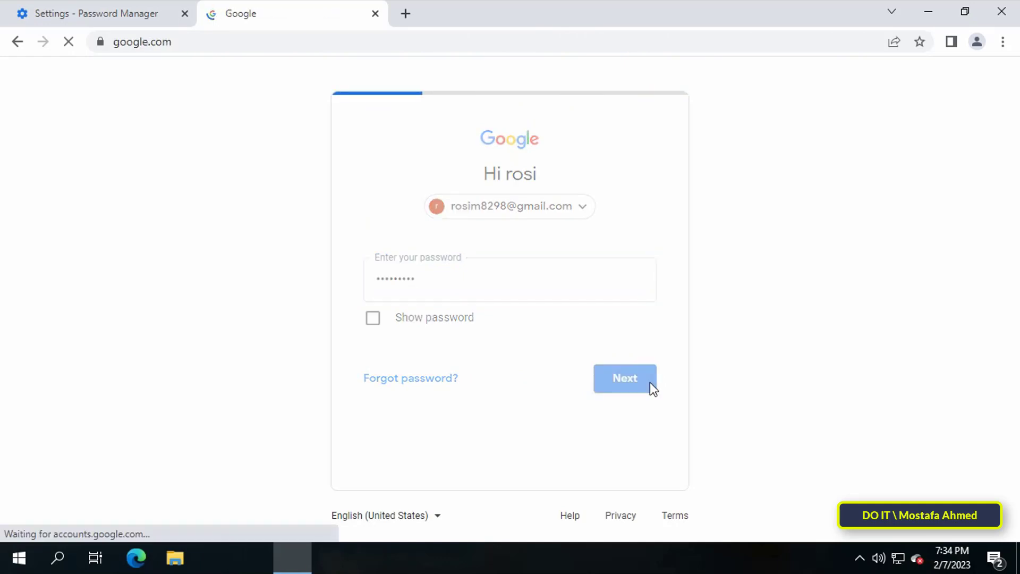
pyautogui.click(625, 379)
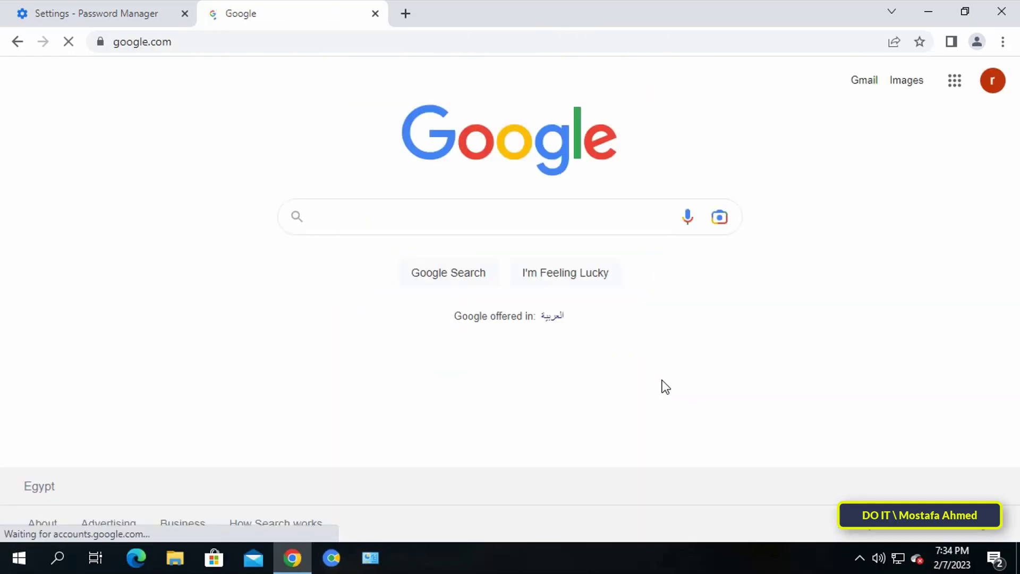
pyautogui.click(954, 80)
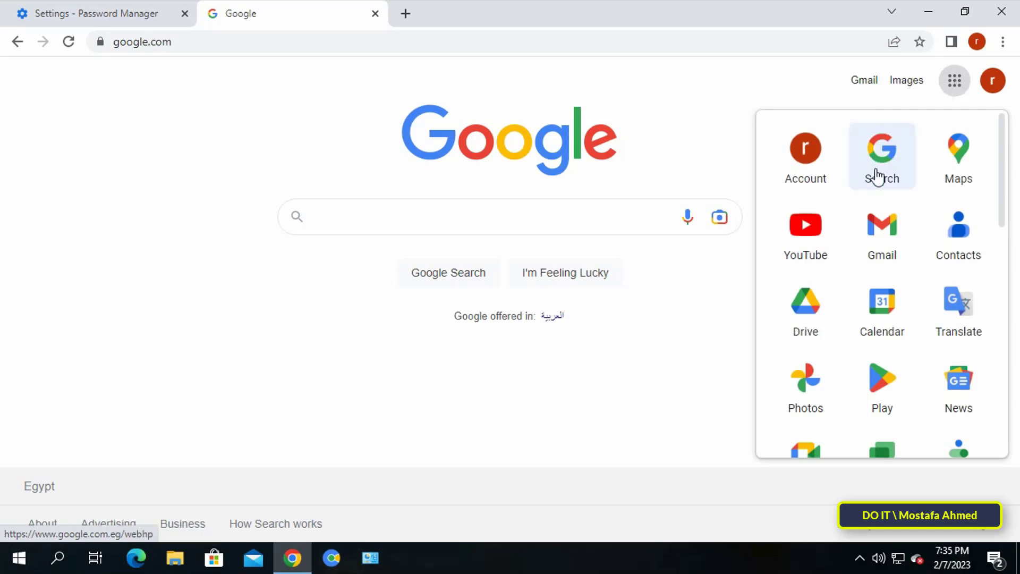
pyautogui.scroll(-3)
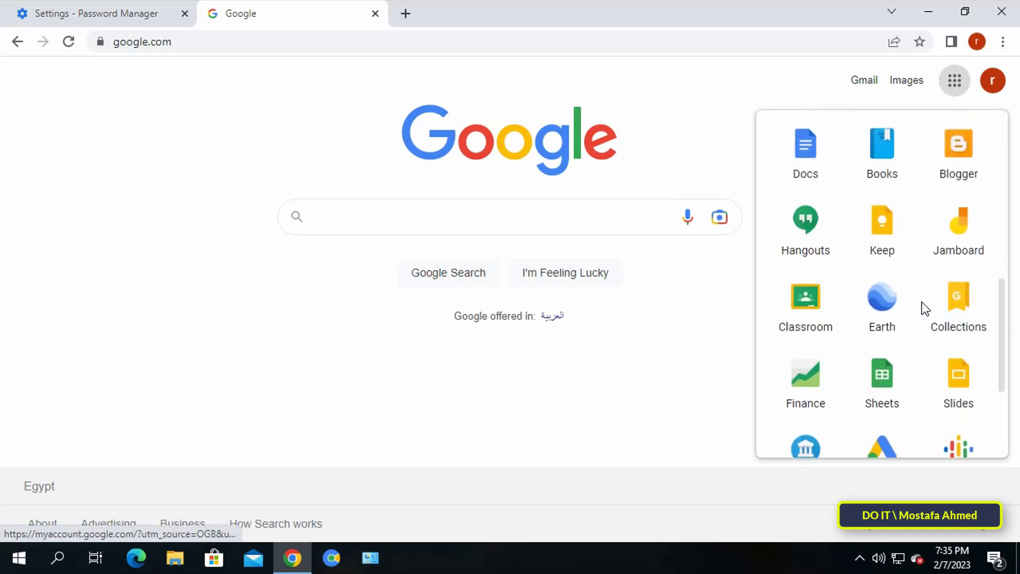